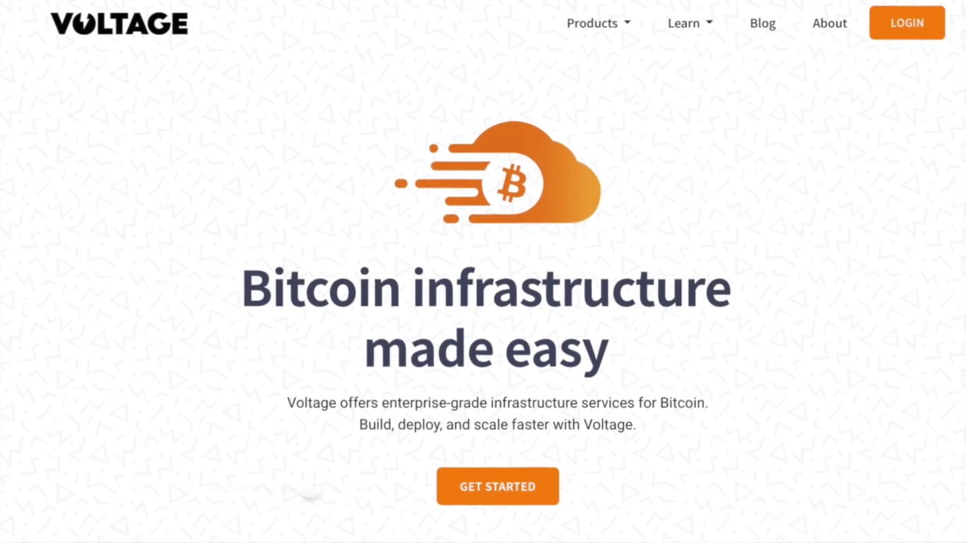
# Step: Open Umbrel's Connect Wallet page and select Sparrow to show its onion address and port 50001
pyautogui.scroll(-3)
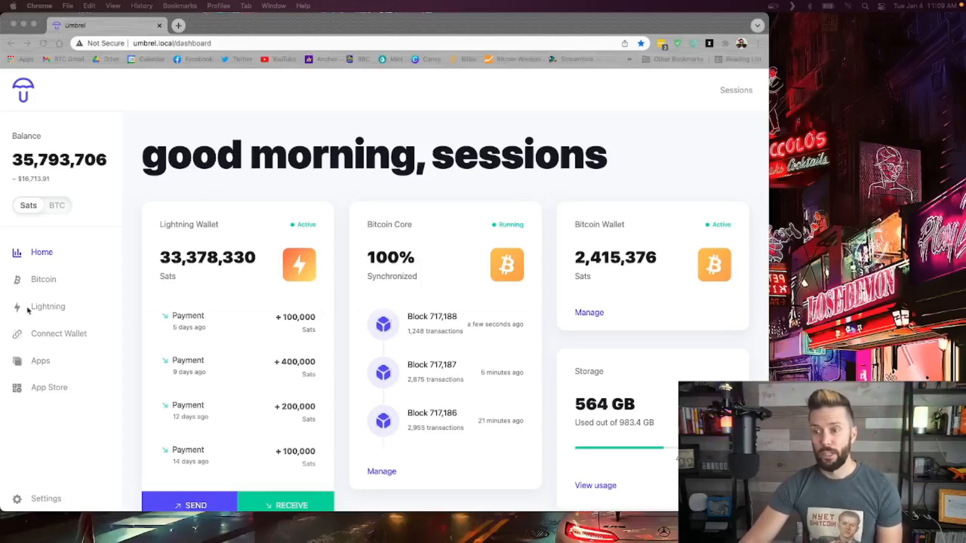
pyautogui.click(59, 333)
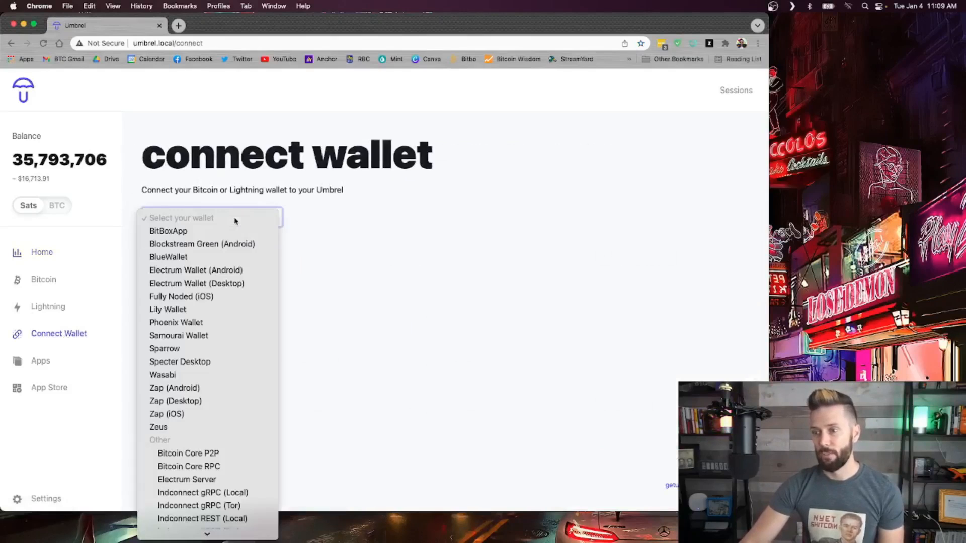
pyautogui.moveTo(164, 349)
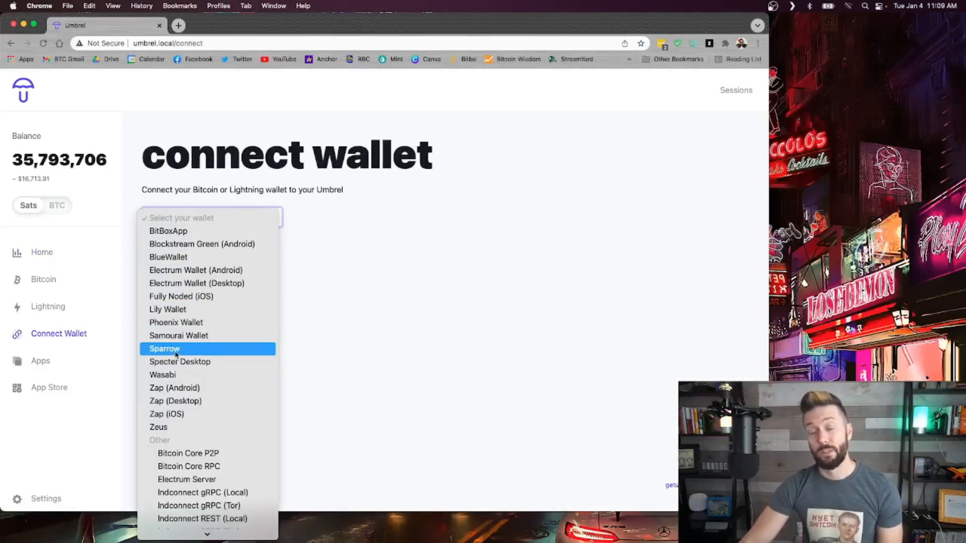
pyautogui.click(165, 349)
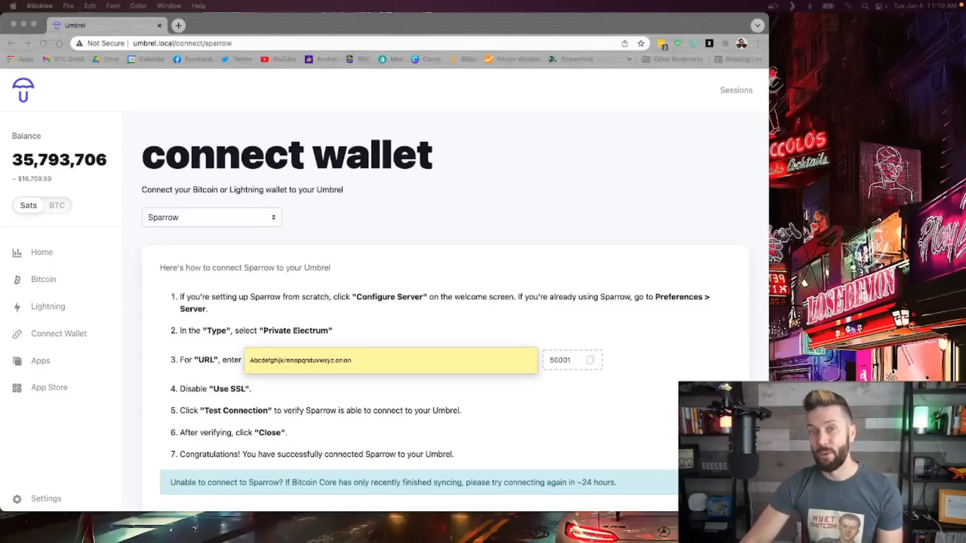
# Step: Open Sparrow's Preferences at the Server section, currently a disconnected public server
pyautogui.click(41, 5)
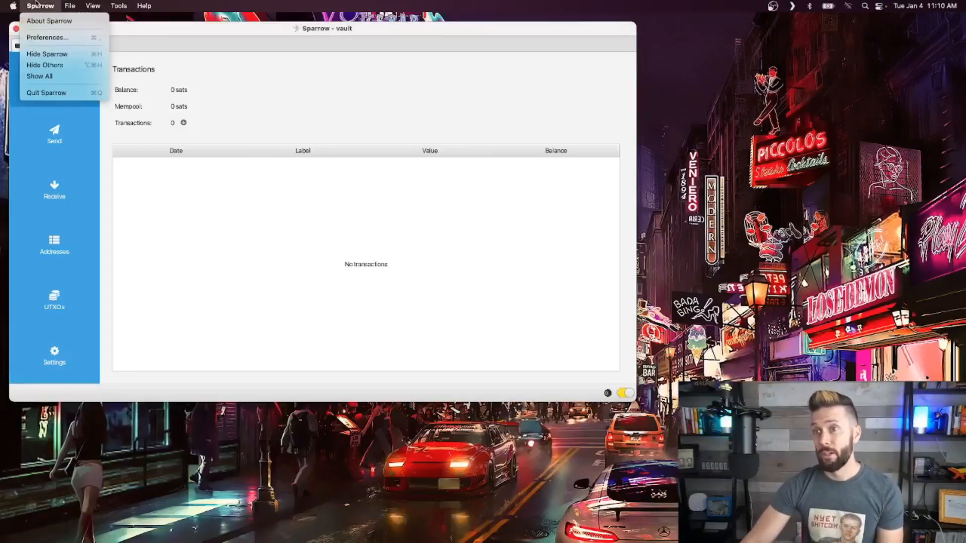
pyautogui.click(47, 36)
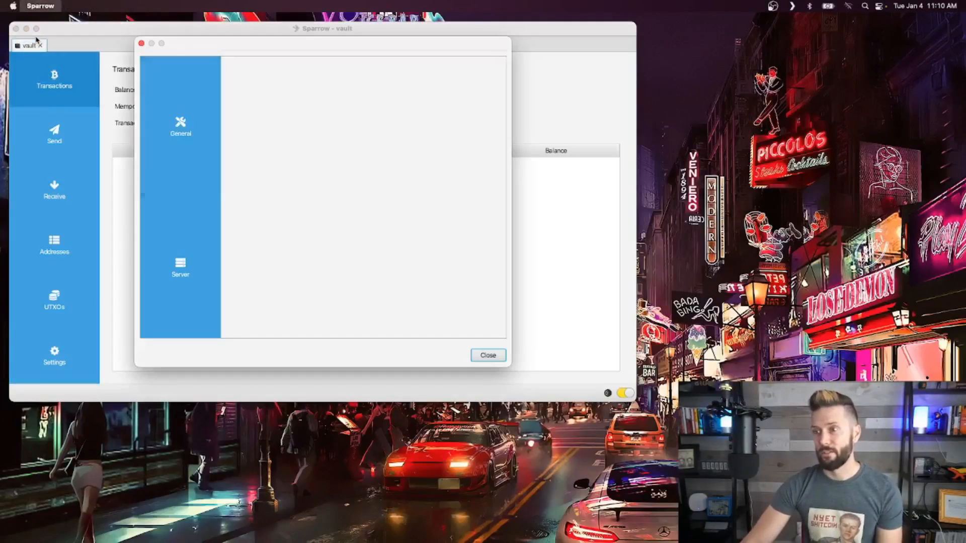
pyautogui.click(180, 269)
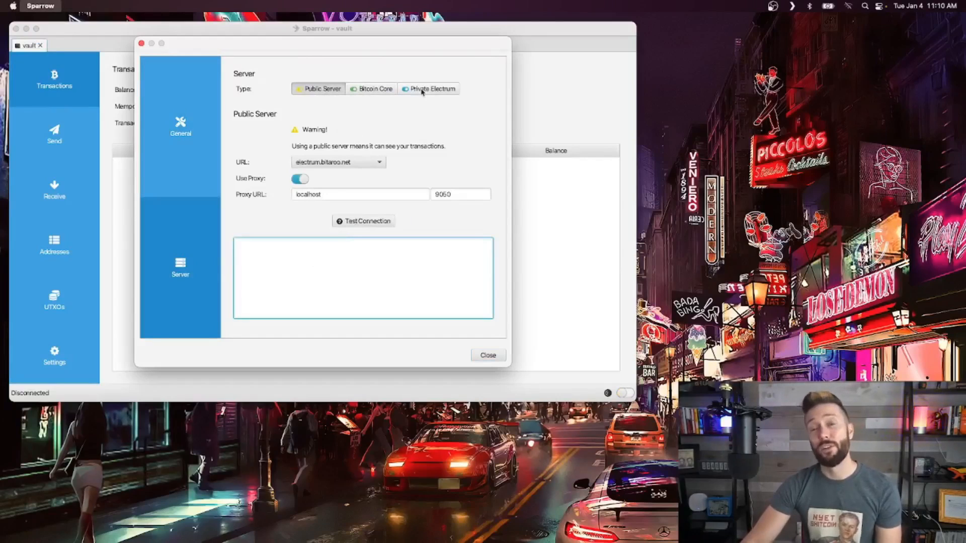
# Step: Switch the Sparrow server type from public server to Private Electrum
pyautogui.click(428, 88)
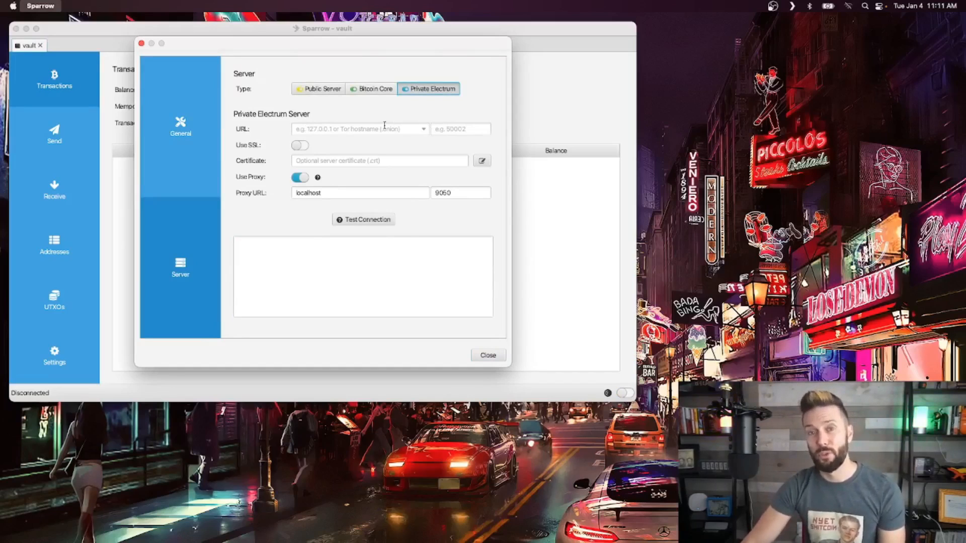
# Step: Enter the Umbrel onion address as the server URL on port 50001, then close preferences
pyautogui.write('Abcdefghijklmnopqrstuvwxyz.onion')
pyautogui.write('50001')
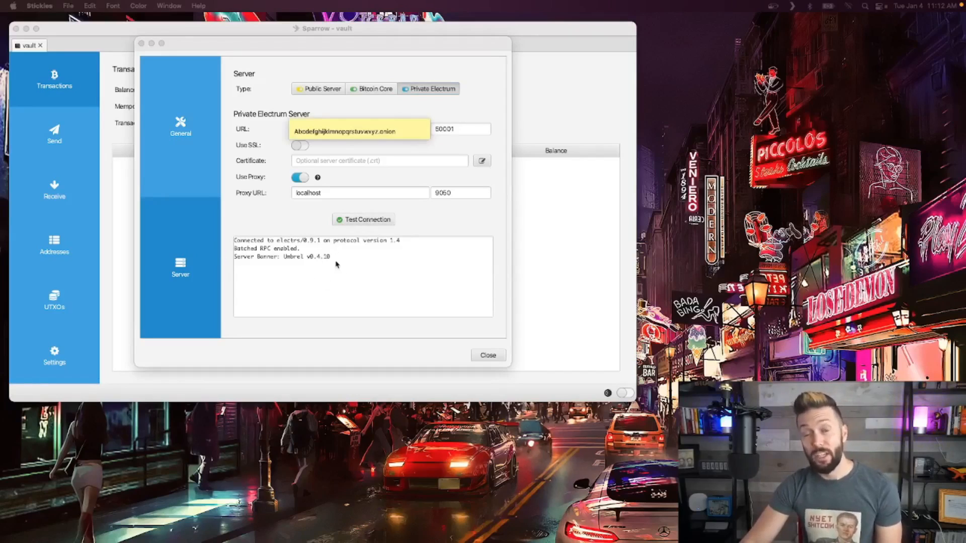
pyautogui.moveTo(266, 238)
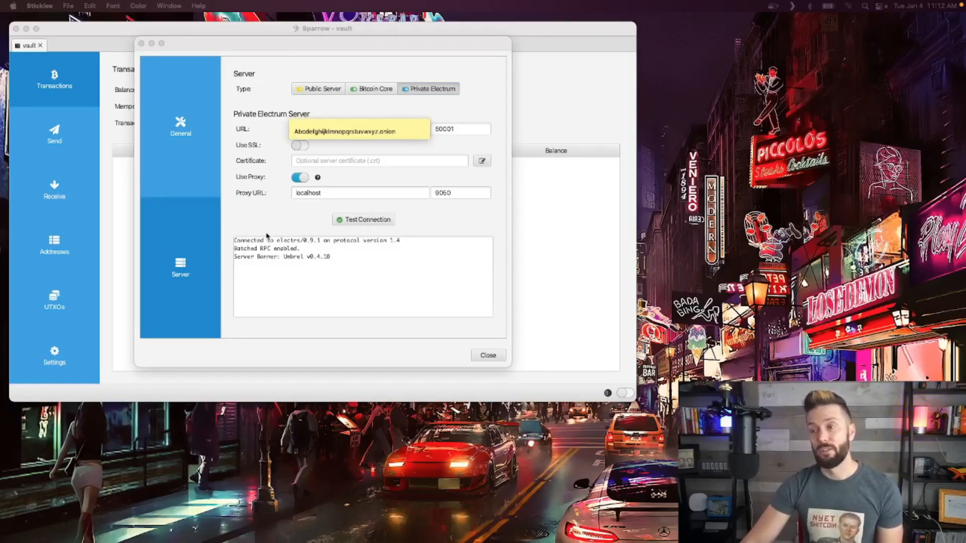
pyautogui.moveTo(325, 314)
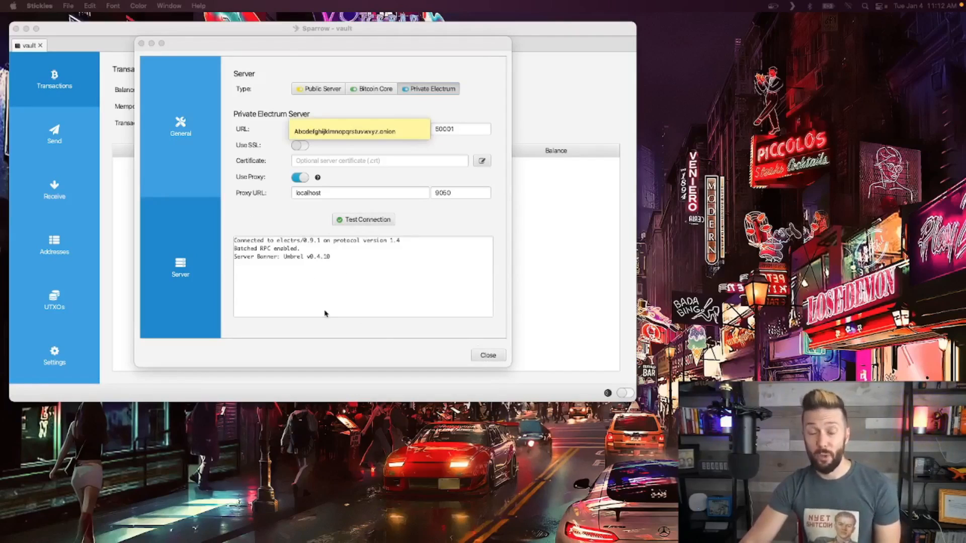
pyautogui.click(488, 355)
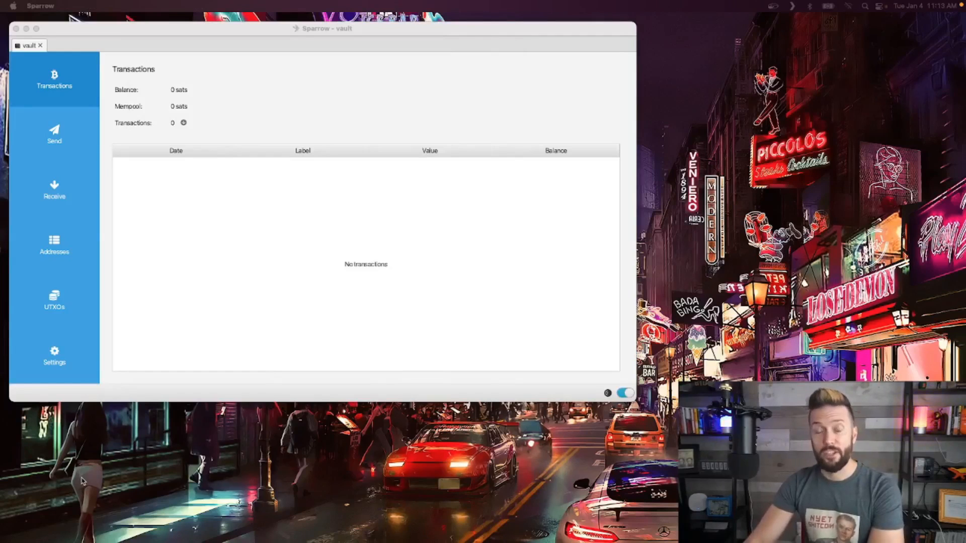
pyautogui.moveTo(620, 348)
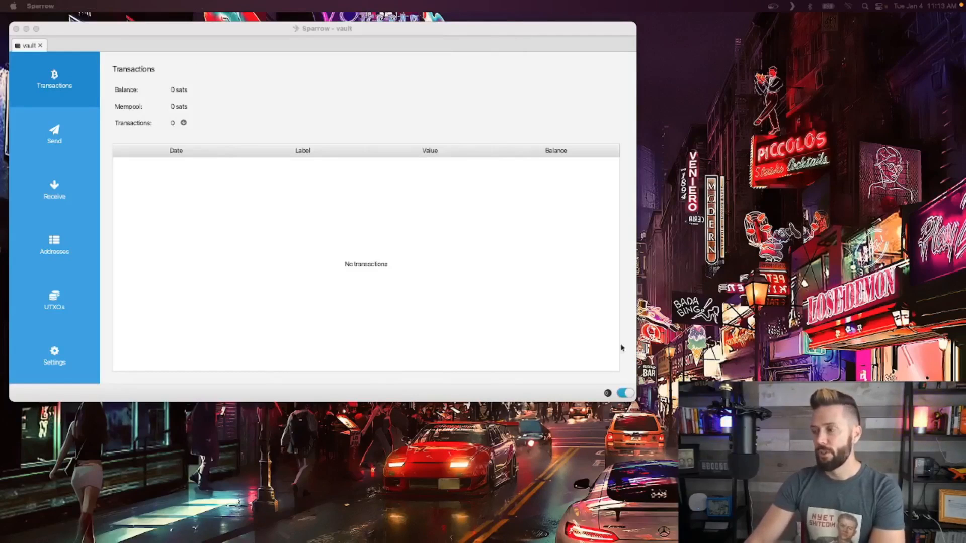